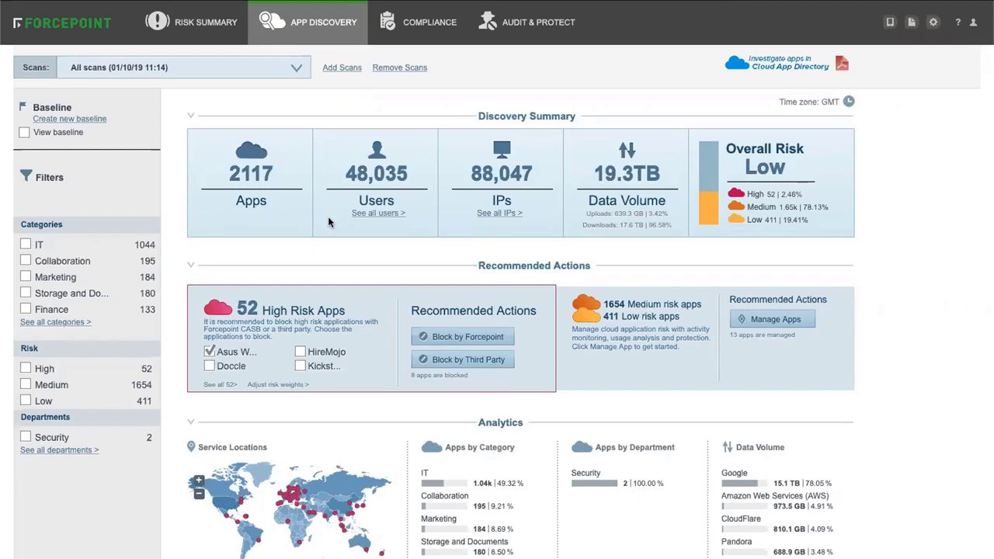
mouse_move(267, 165)
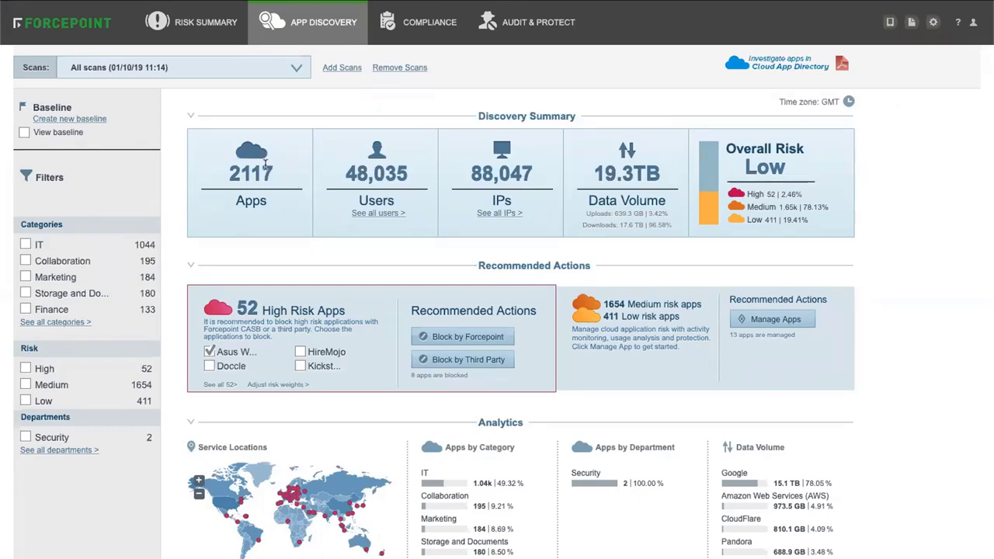
mouse_move(401, 165)
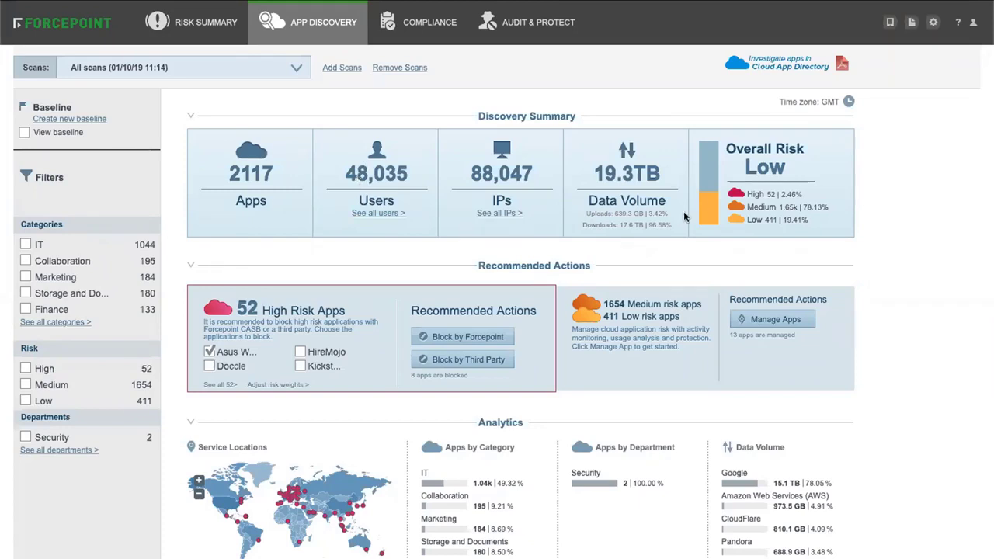
mouse_move(808, 207)
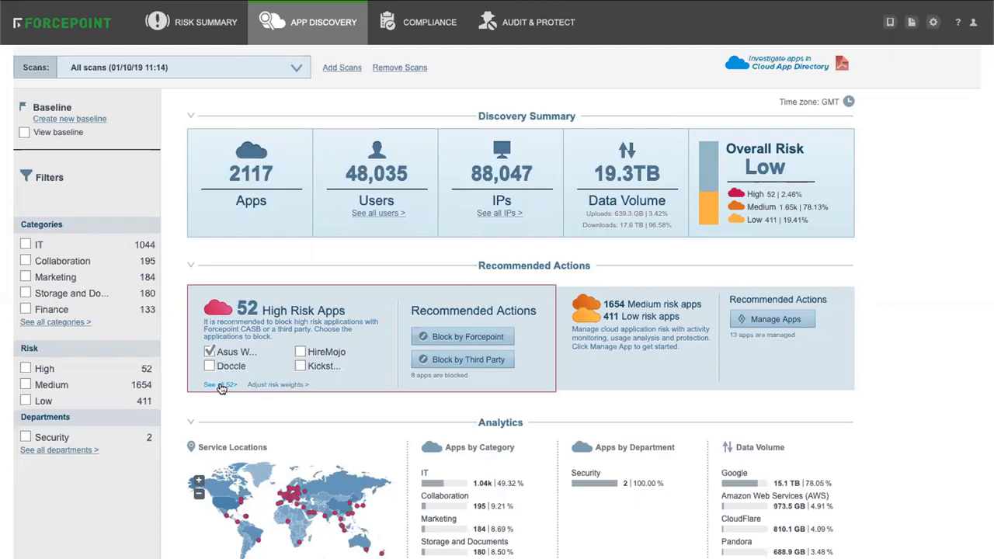
mouse_move(222, 388)
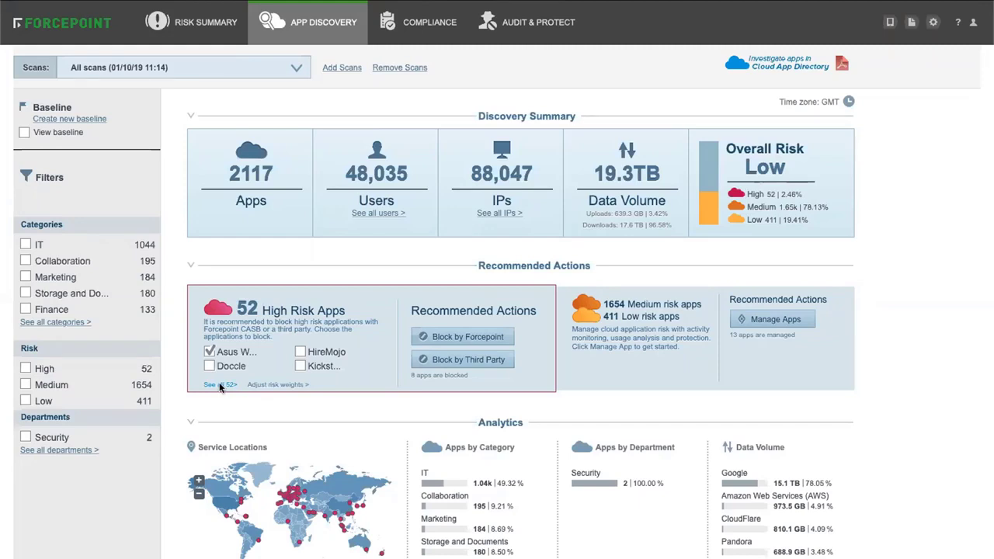
Step: Review the blockable high-risk apps, mark then unmark MapQuest and Myspace, and close without blocking
click(220, 385)
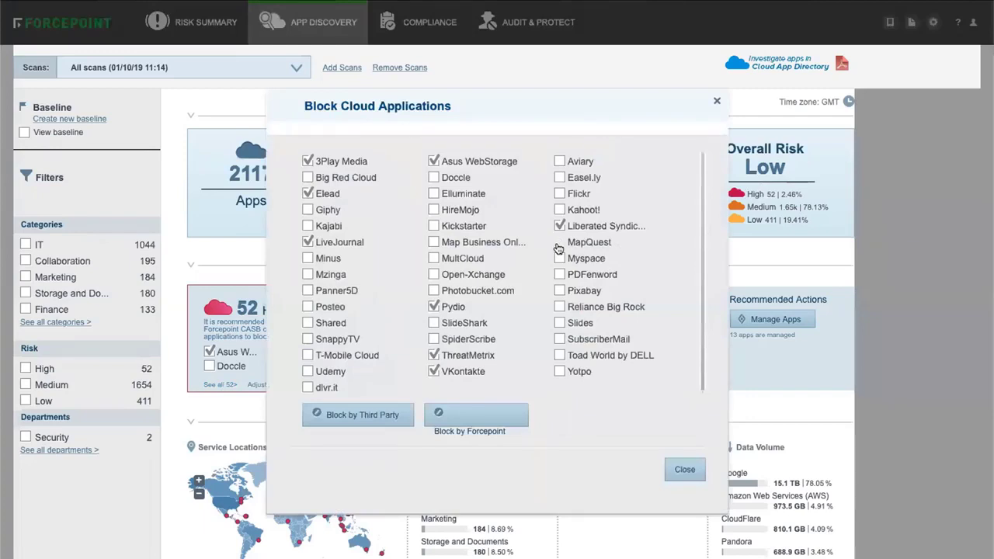
click(560, 241)
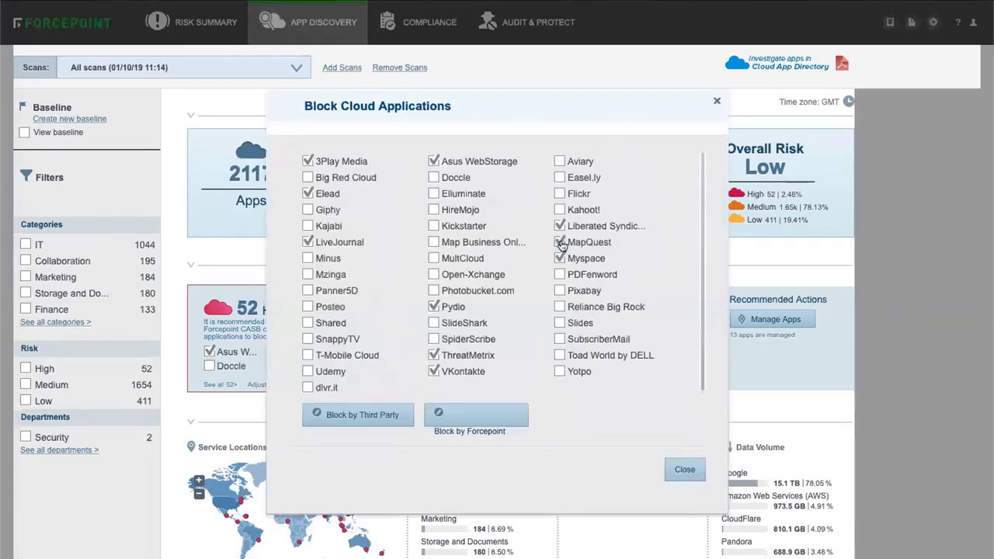
click(559, 241)
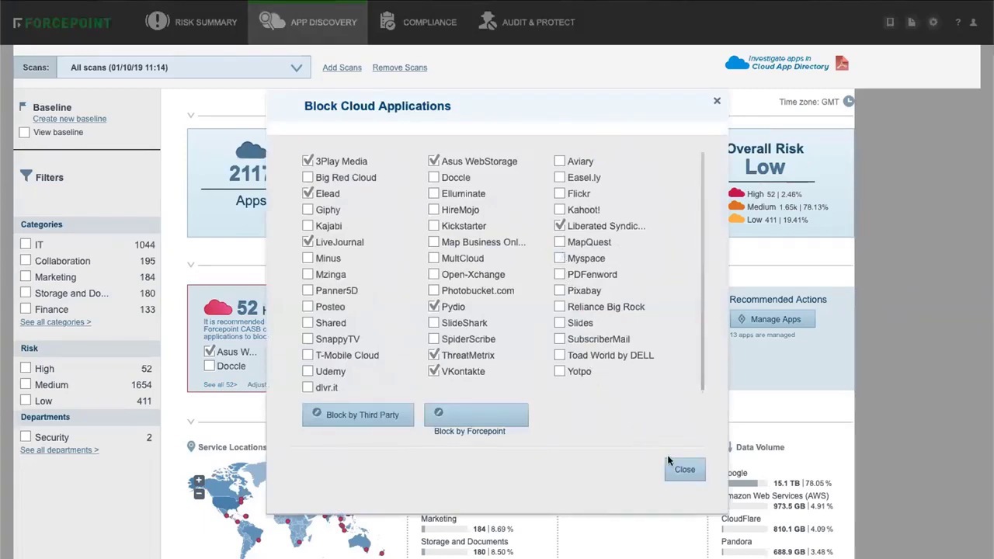
click(684, 469)
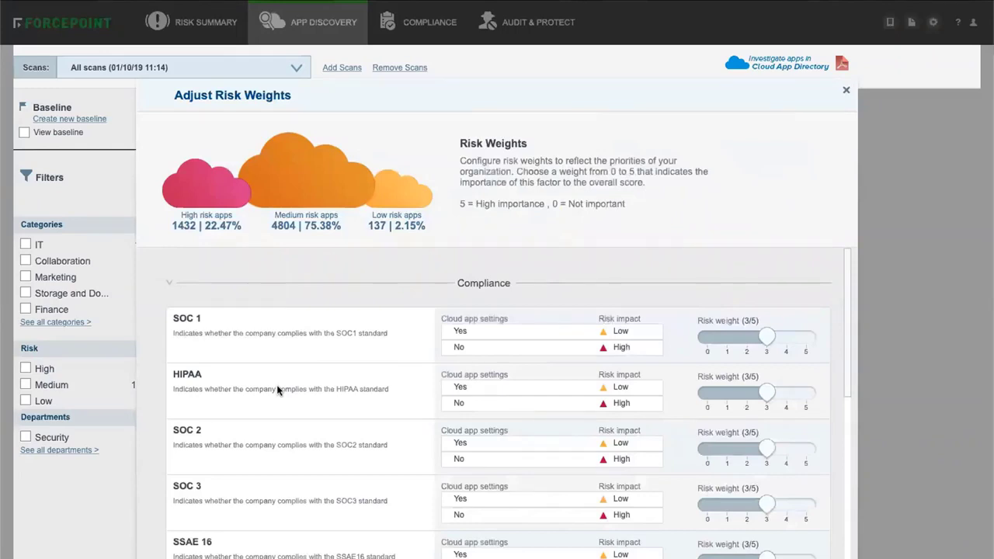
mouse_move(620, 294)
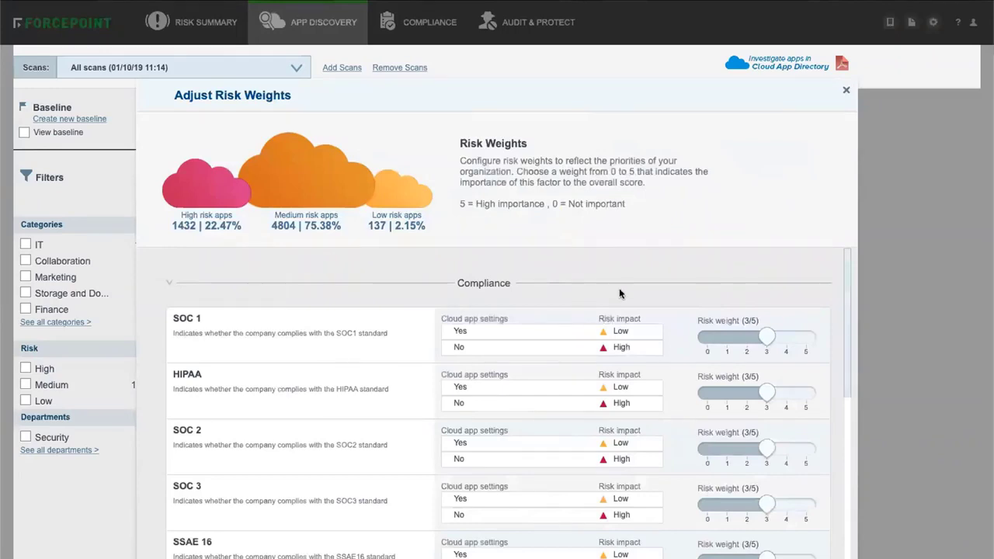
Step: Scroll through the risk weight settings and dismiss them unchanged
scroll(down, 3)
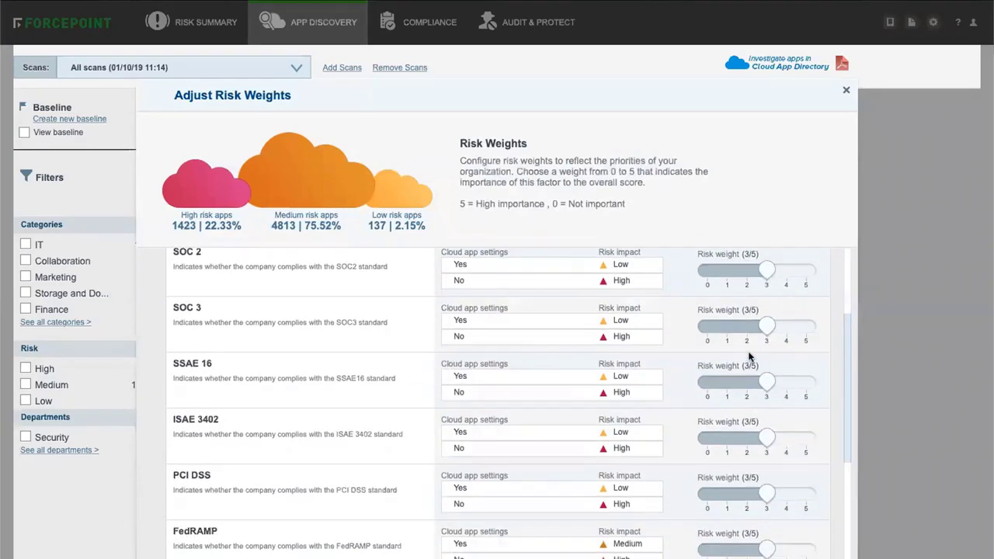
scroll(down, 3)
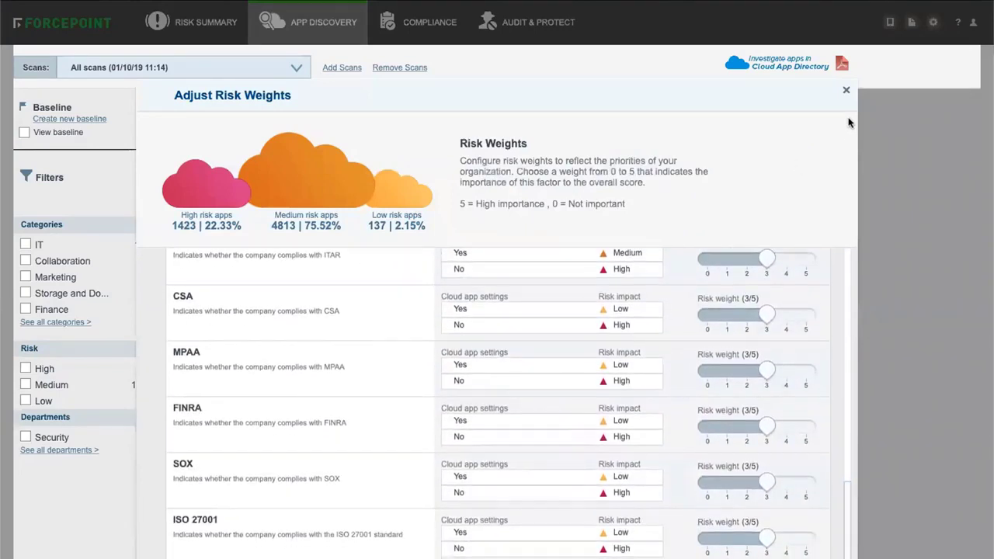
click(843, 92)
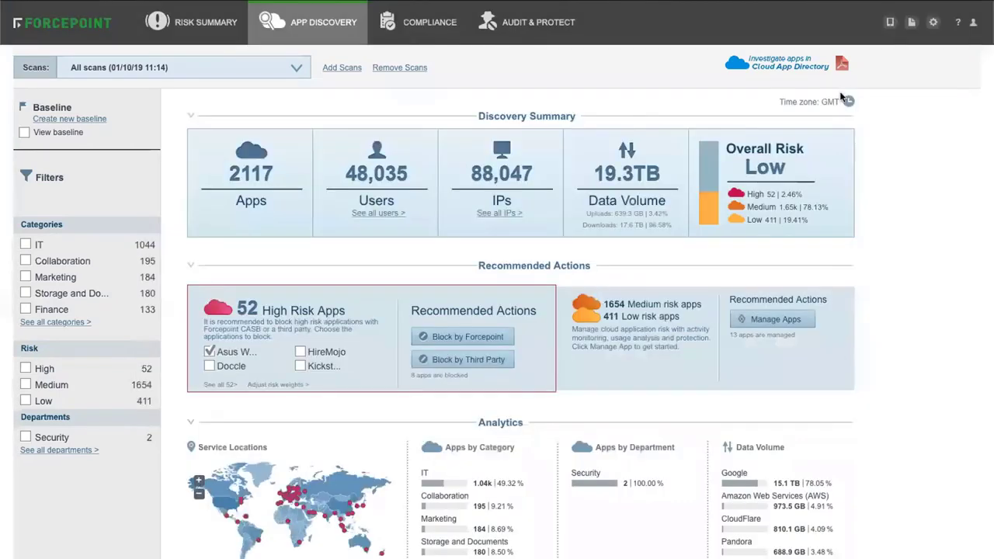
mouse_move(773, 323)
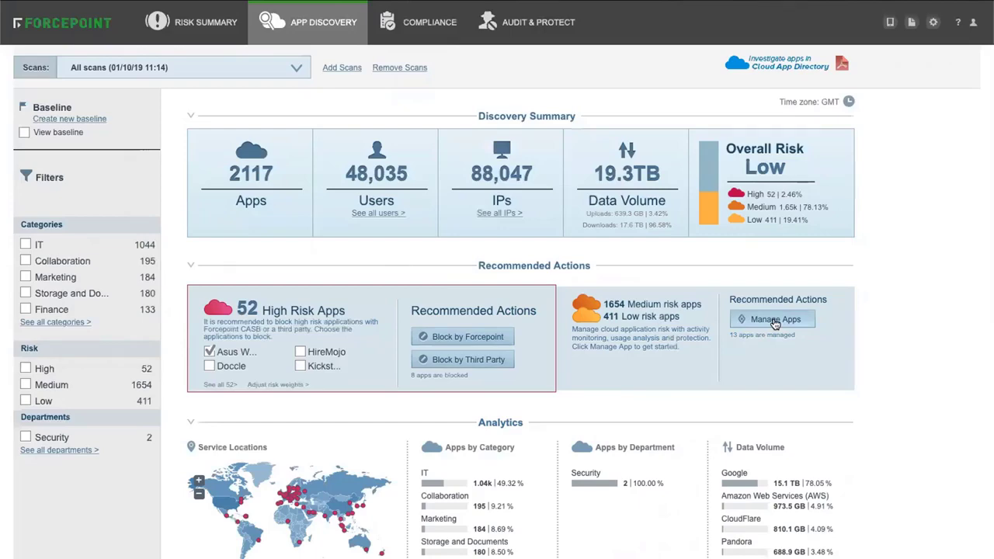
Step: Browse the list of cloud apps to manage, then close it
click(772, 318)
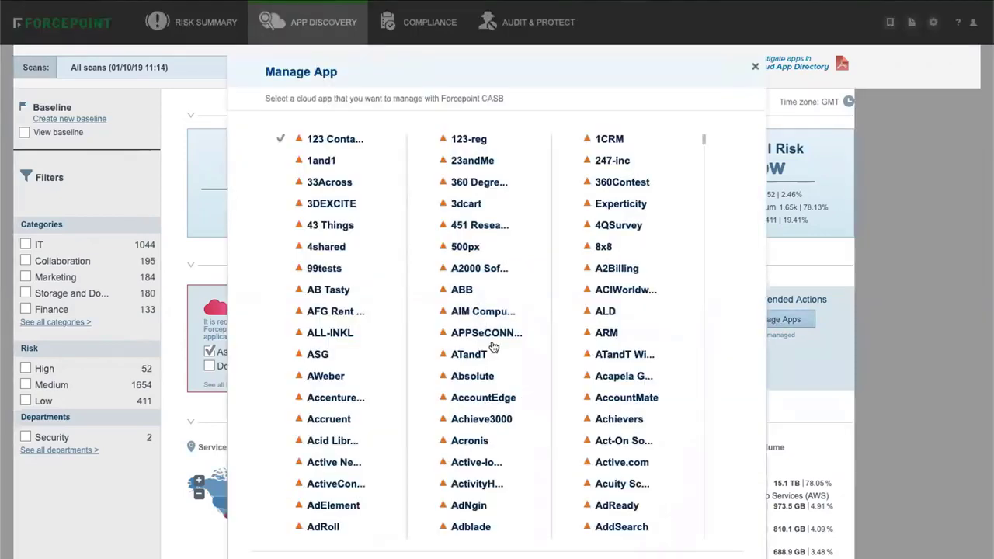
click(608, 139)
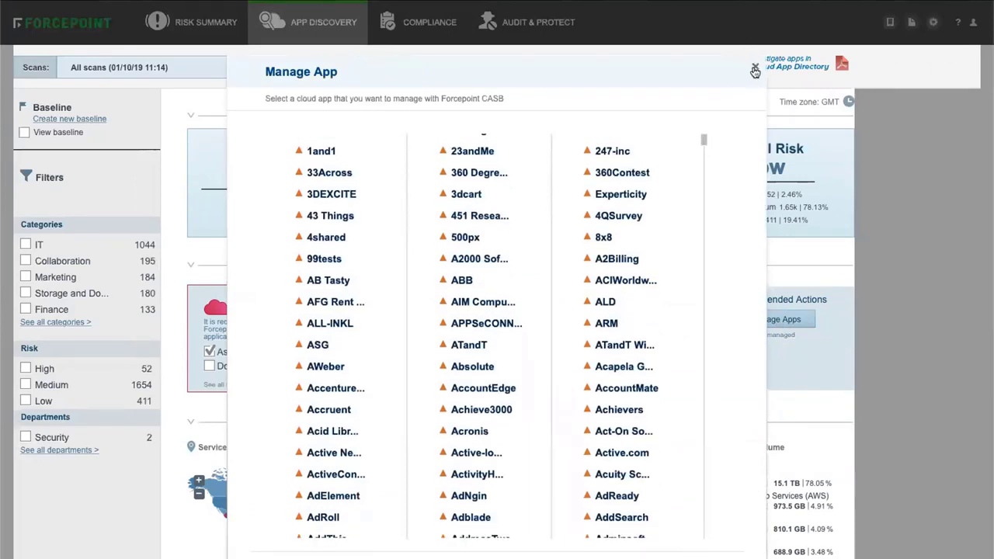
click(754, 70)
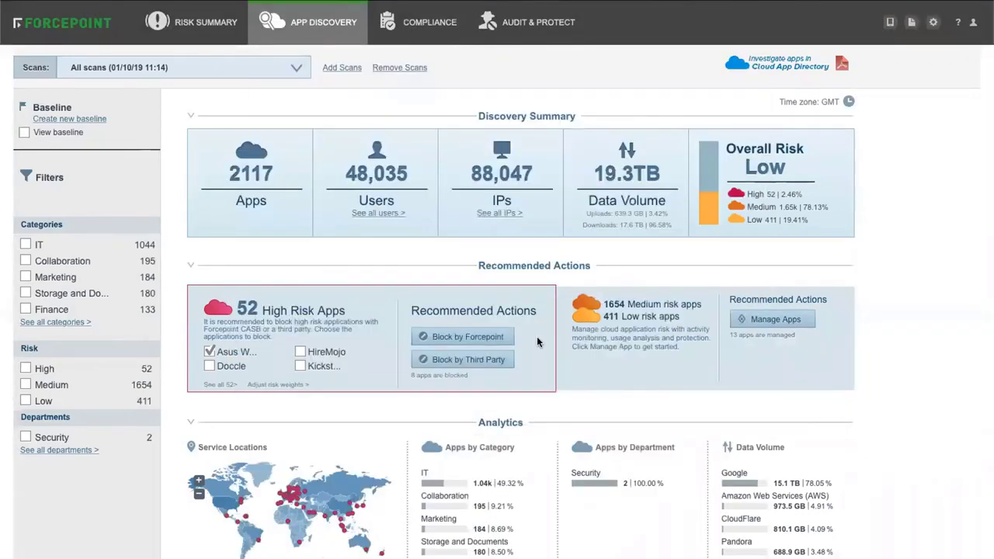
mouse_move(355, 493)
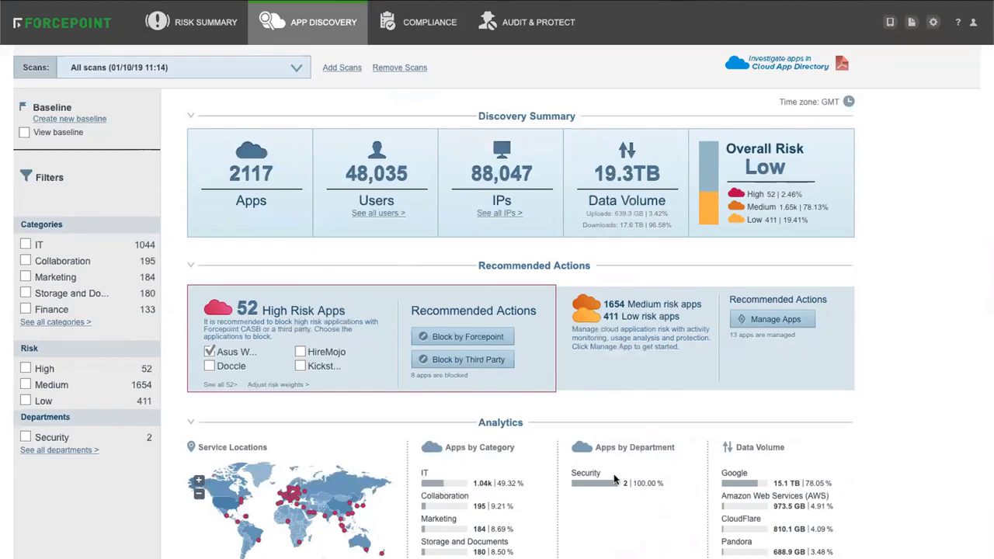
mouse_move(726, 485)
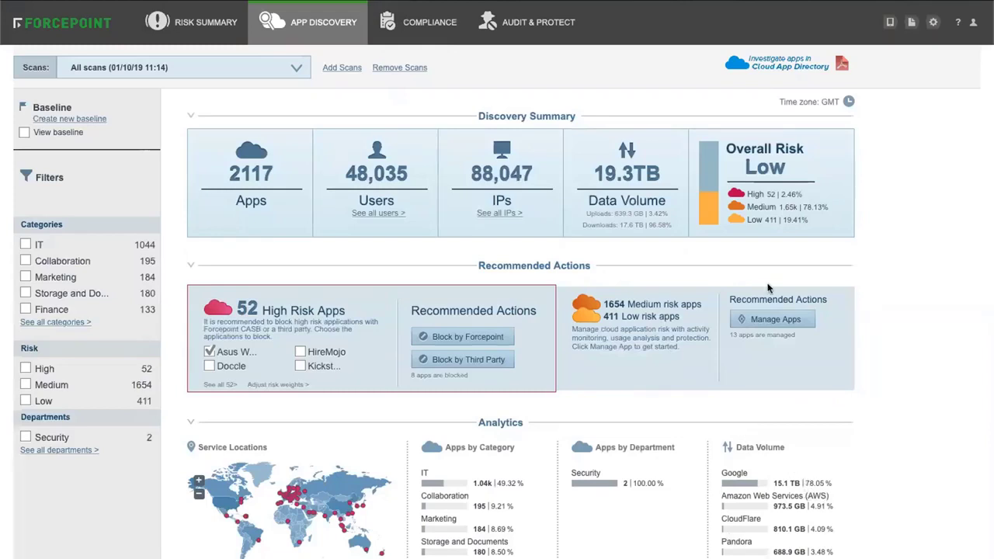
mouse_move(798, 87)
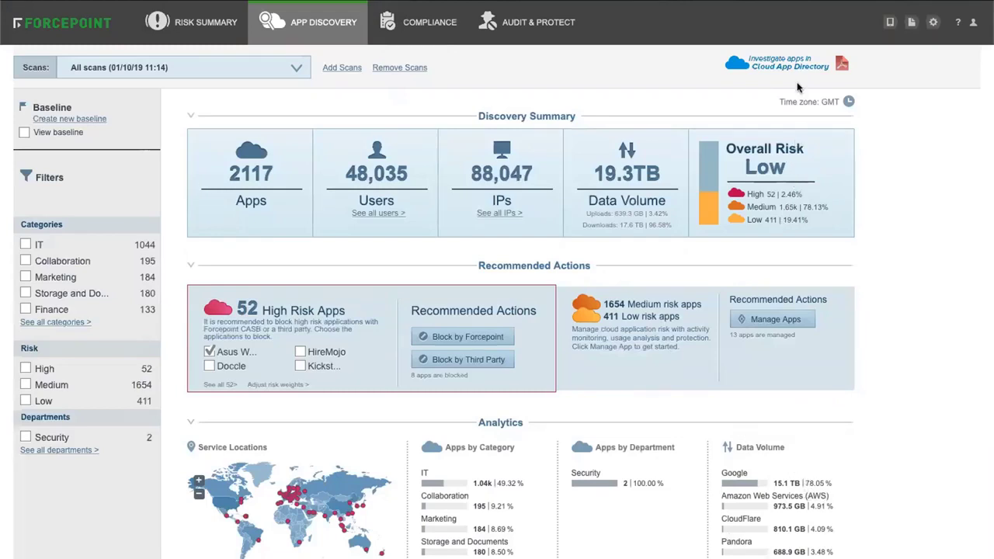
mouse_move(813, 73)
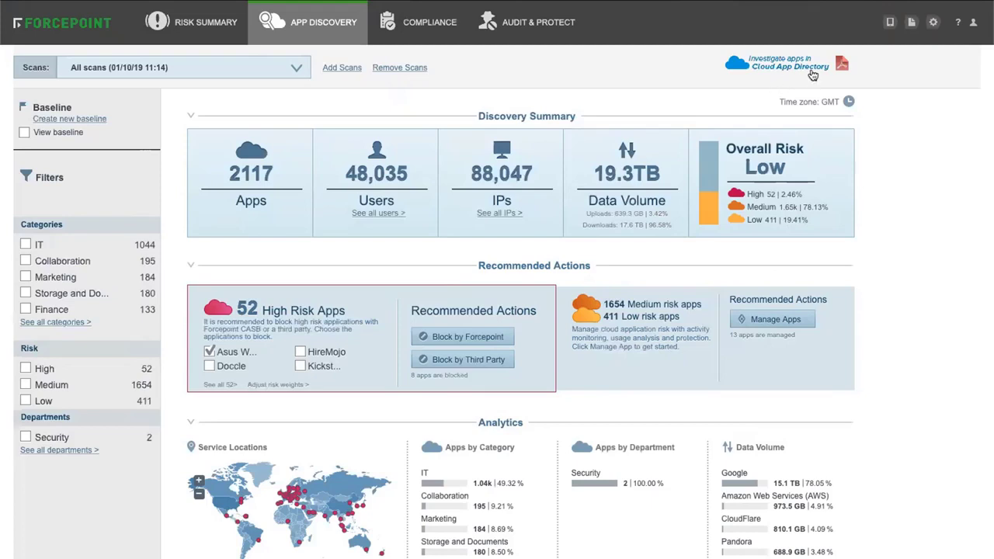
mouse_move(640, 59)
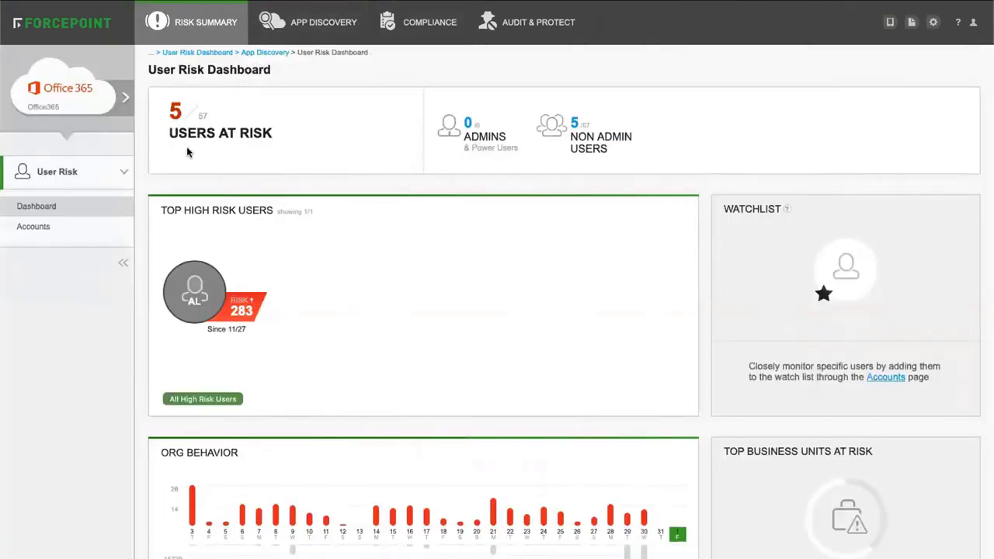
mouse_move(163, 466)
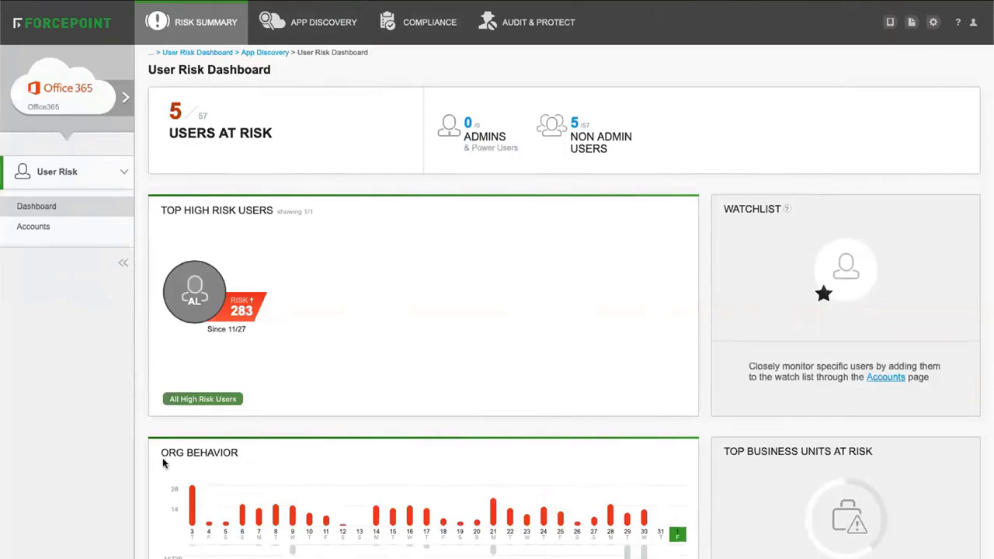
Step: Scroll the Office365 user risk report, then switch to Compliance showing 2285 sensitive files
scroll(down, 3)
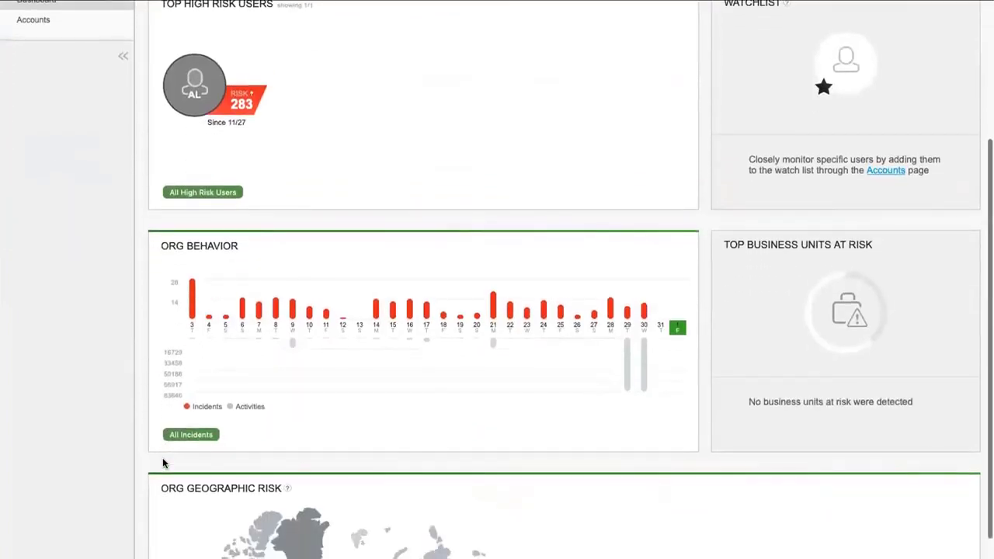
scroll(down, 3)
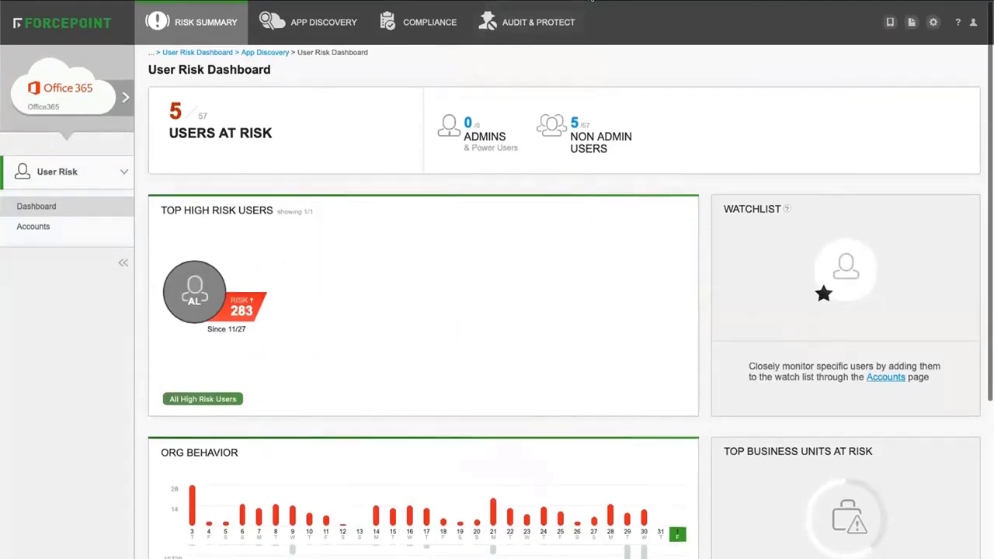
click(428, 21)
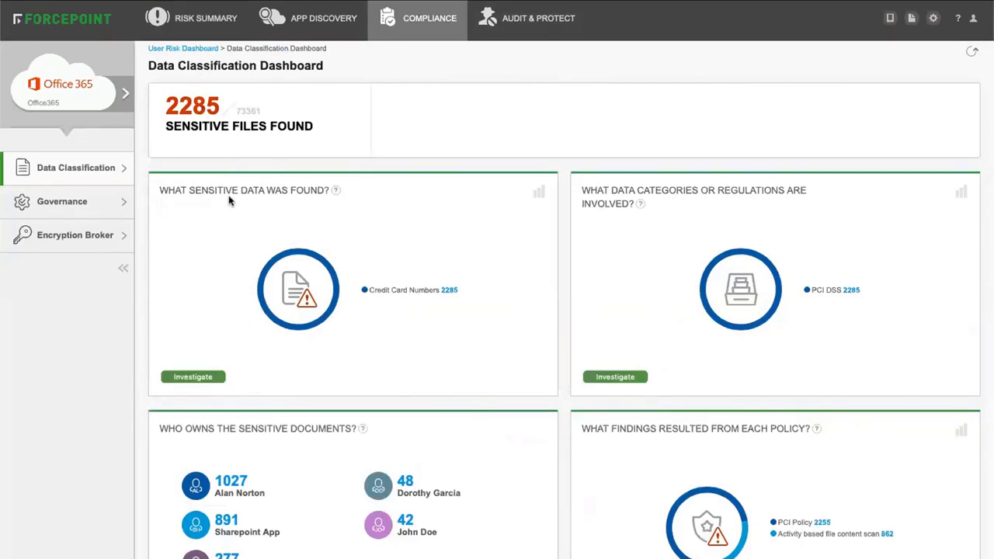
mouse_move(243, 192)
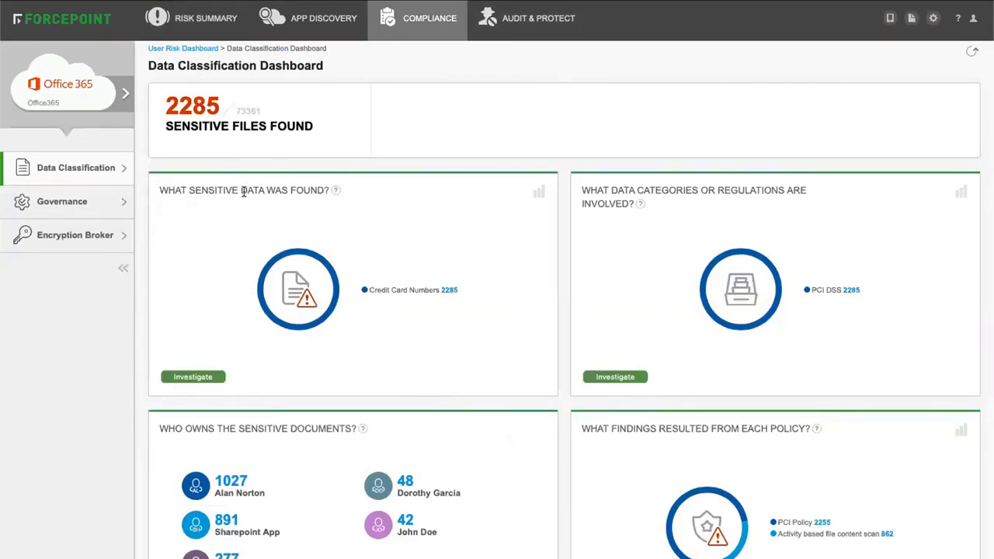
mouse_move(265, 192)
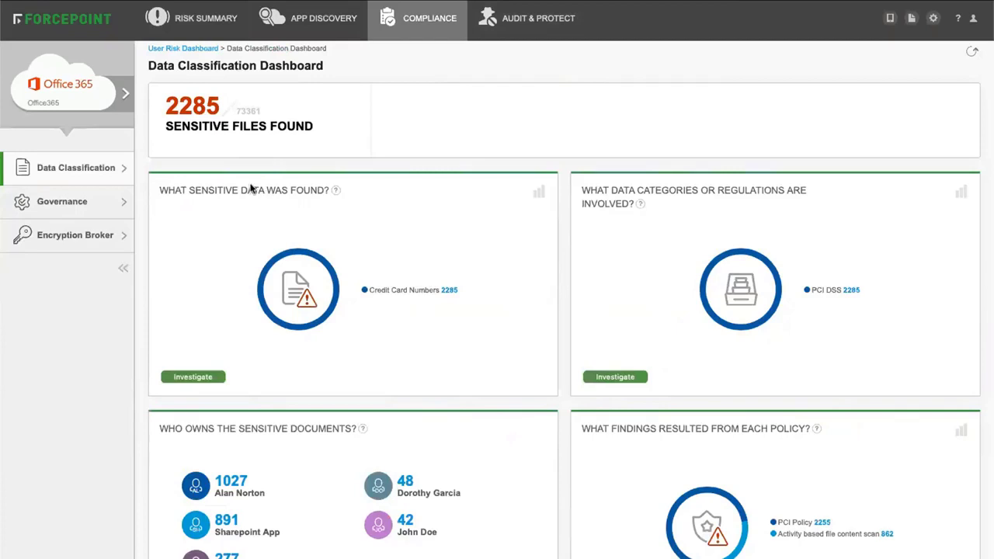
mouse_move(37, 201)
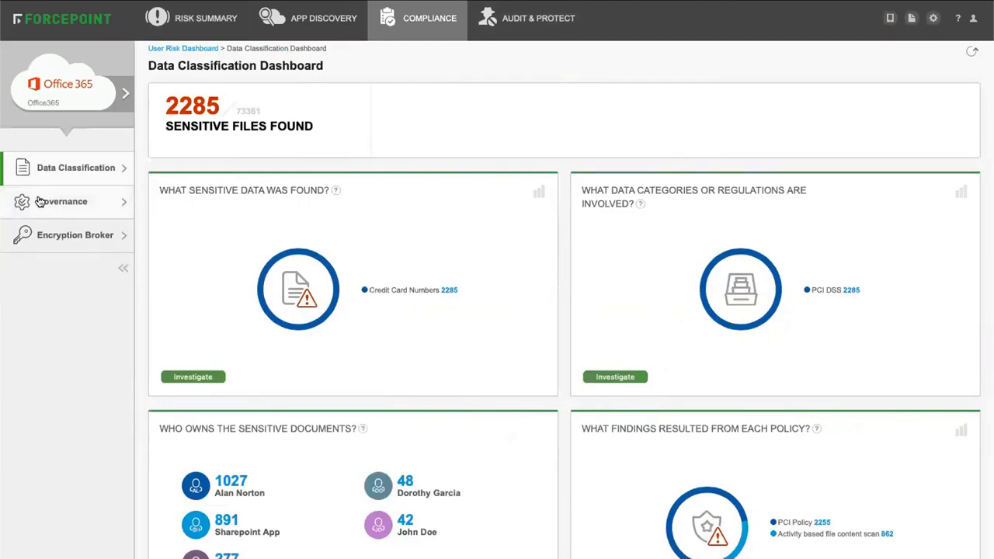
mouse_move(550, 22)
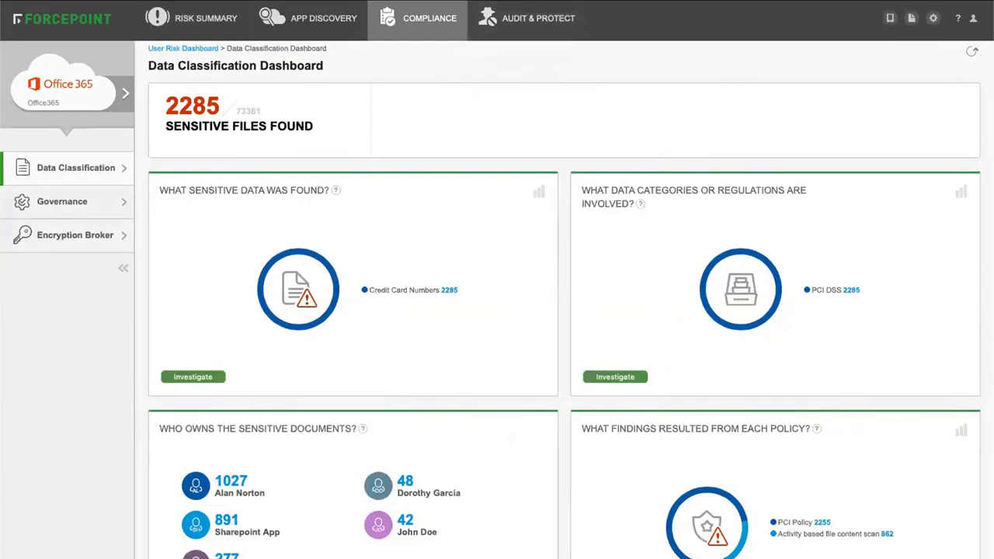
Step: Switch to the Audit & Protect dashboard showing 7 brute force and 8 account takeovers
click(540, 18)
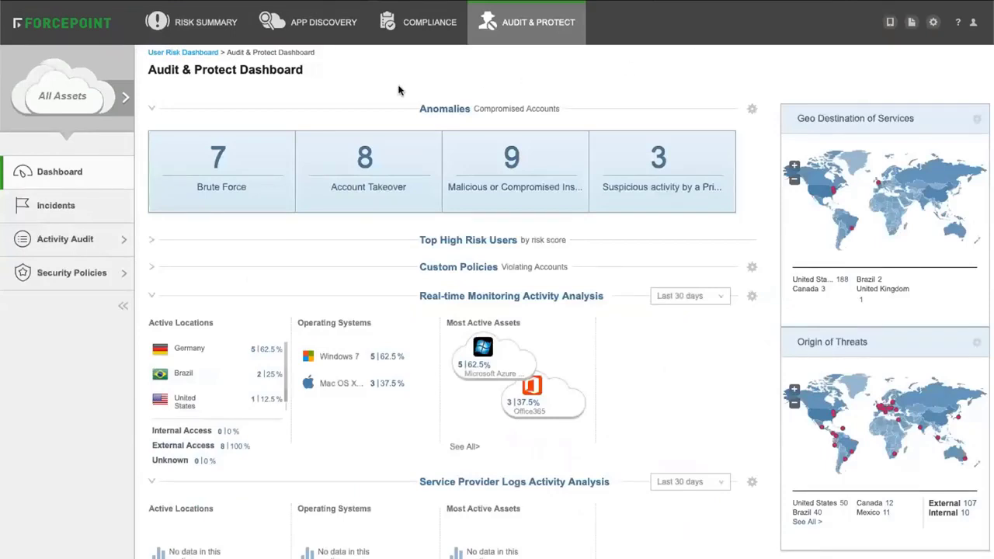
mouse_move(365, 99)
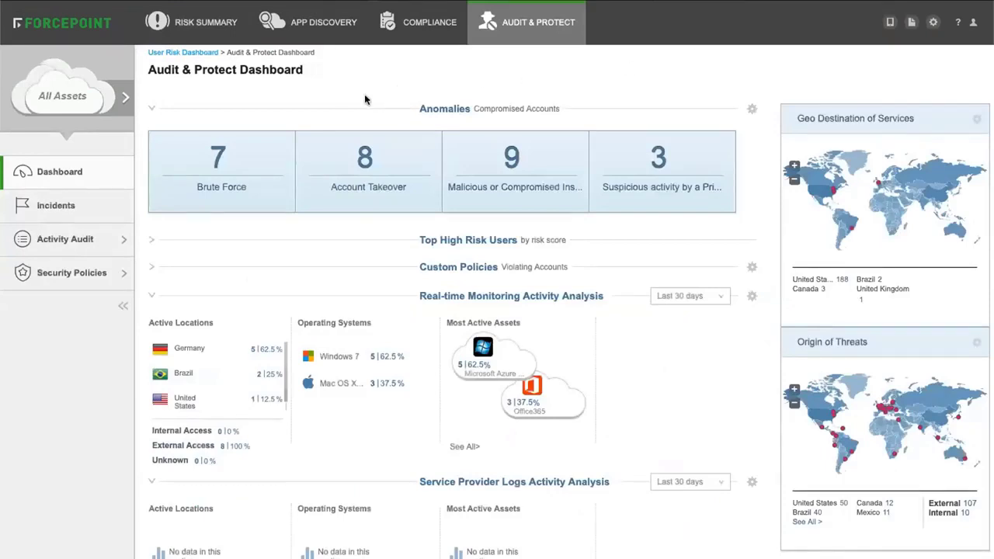
mouse_move(359, 160)
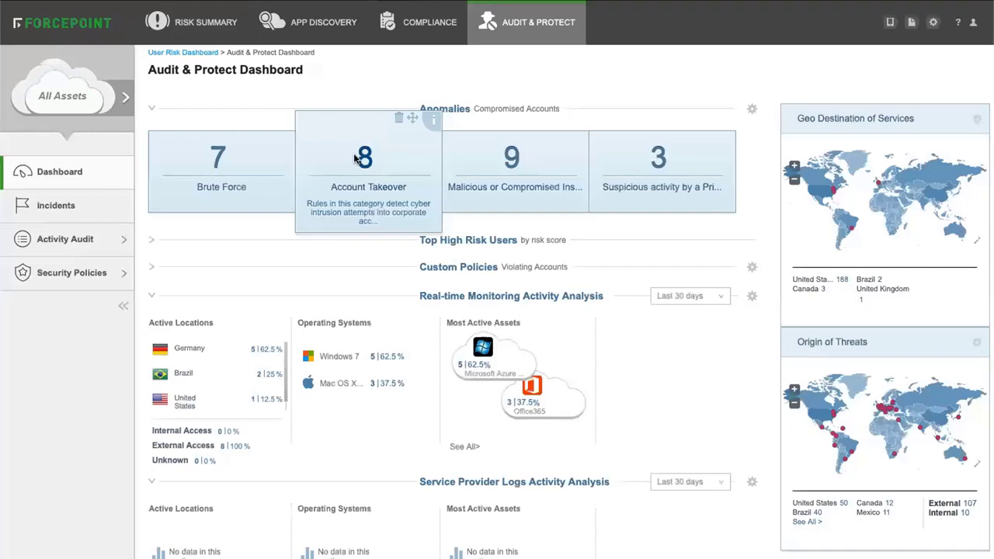
mouse_move(489, 156)
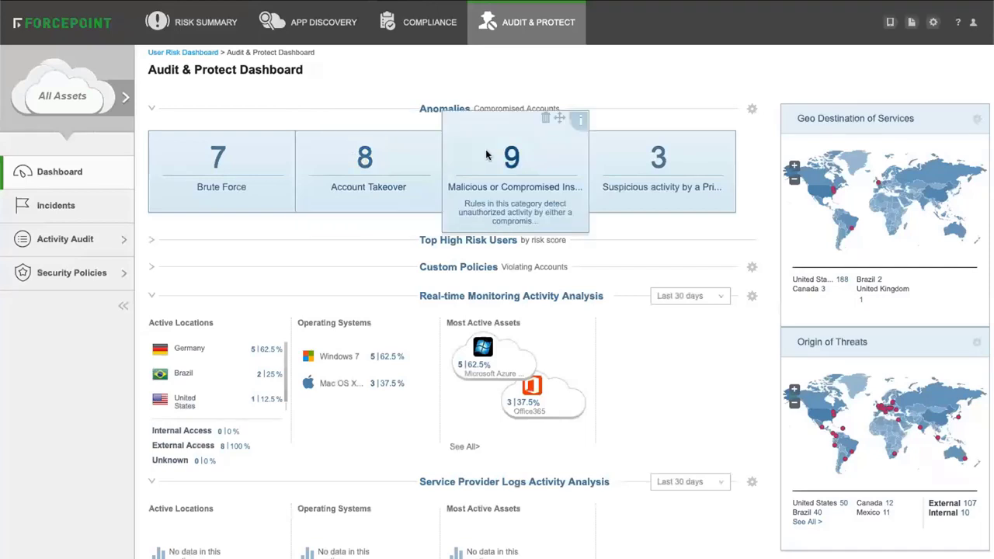
mouse_move(641, 152)
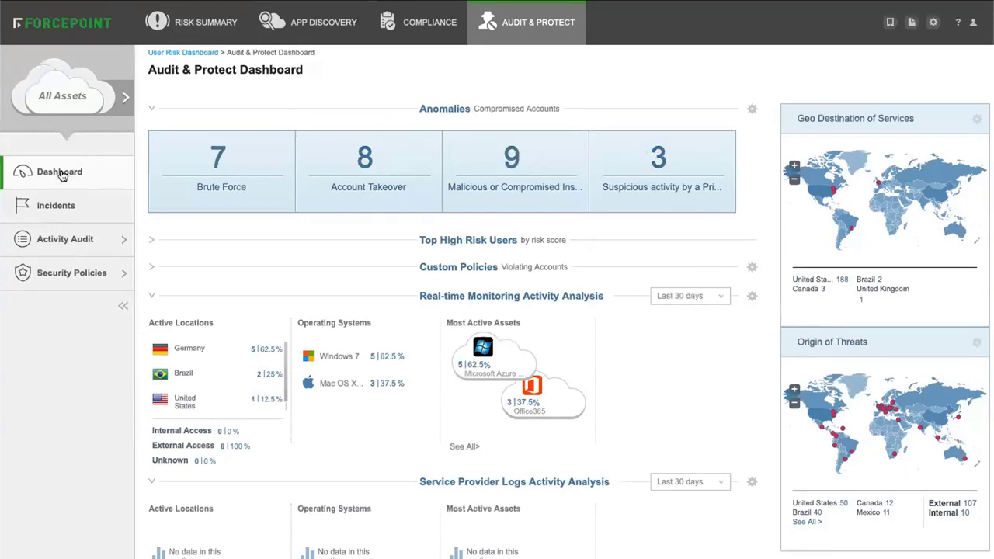
mouse_move(48, 209)
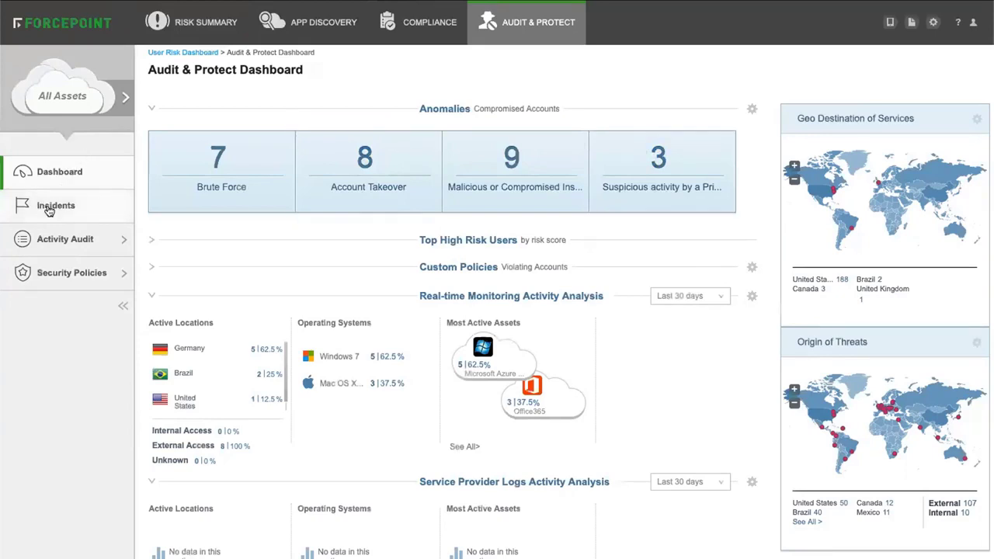
mouse_move(51, 249)
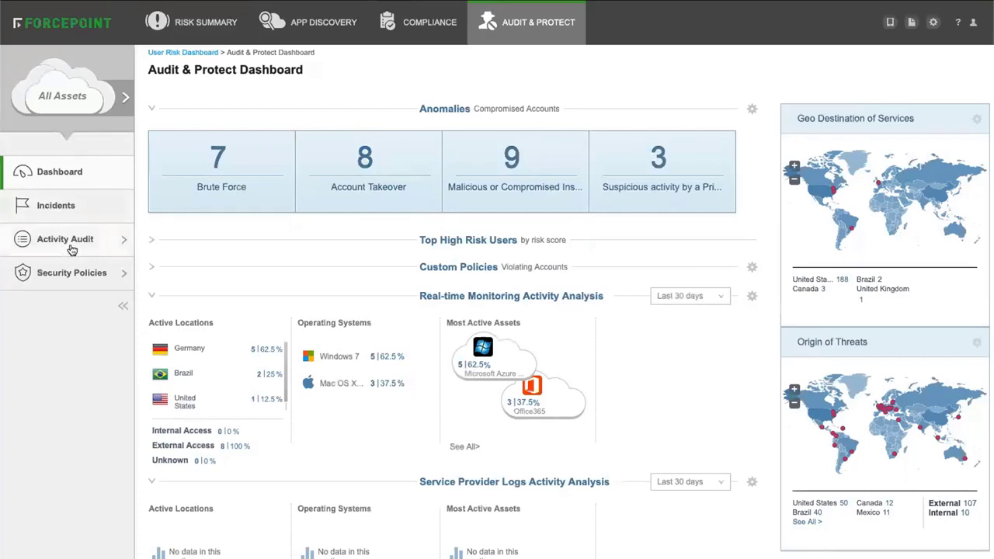
mouse_move(70, 279)
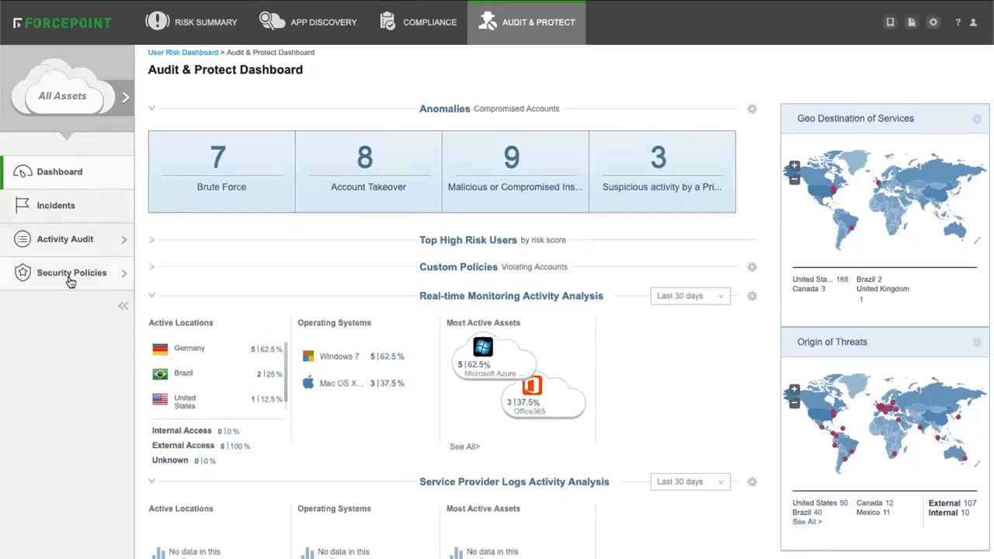